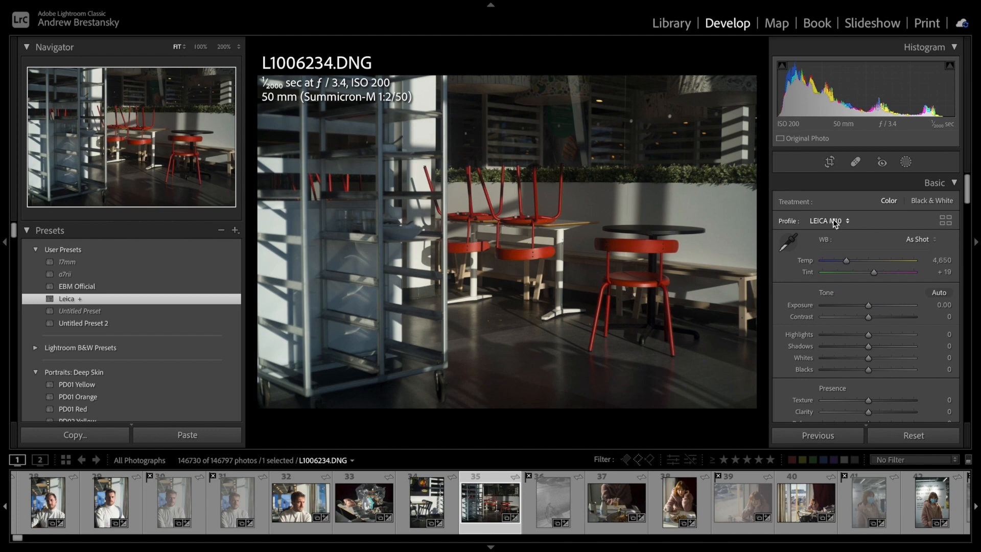
# - Show the profile list for L1006234.DNG from the Basic panel's Profile dropdown
pyautogui.click(829, 220)
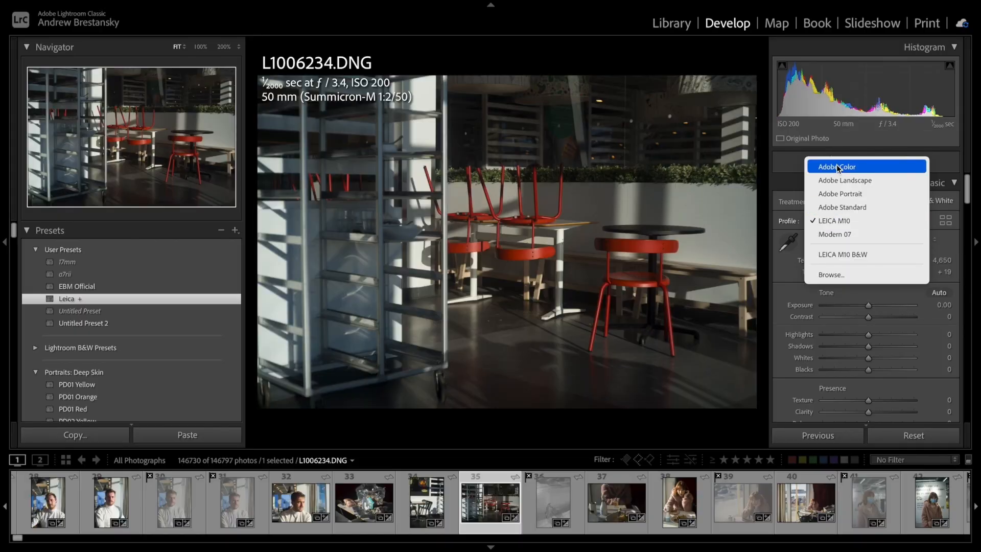